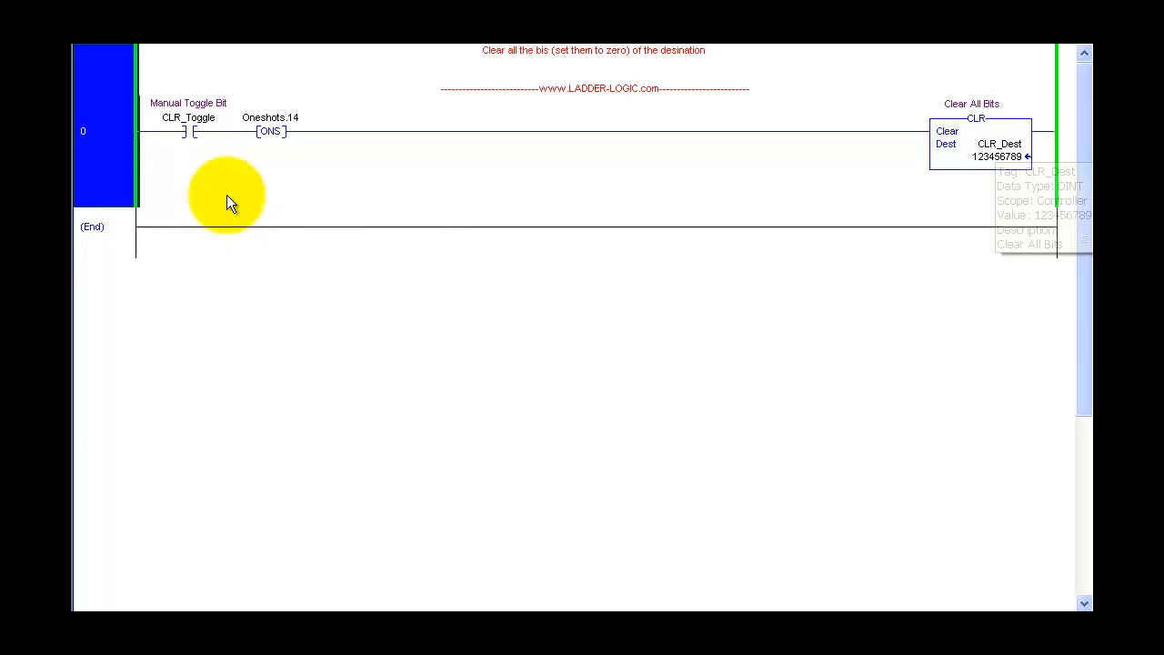
Toggle the CLR_Toggle XIC bit on so the CLR instruction clears CLR_Dest.
{"action": "left_click", "coordinate": [189, 131]}
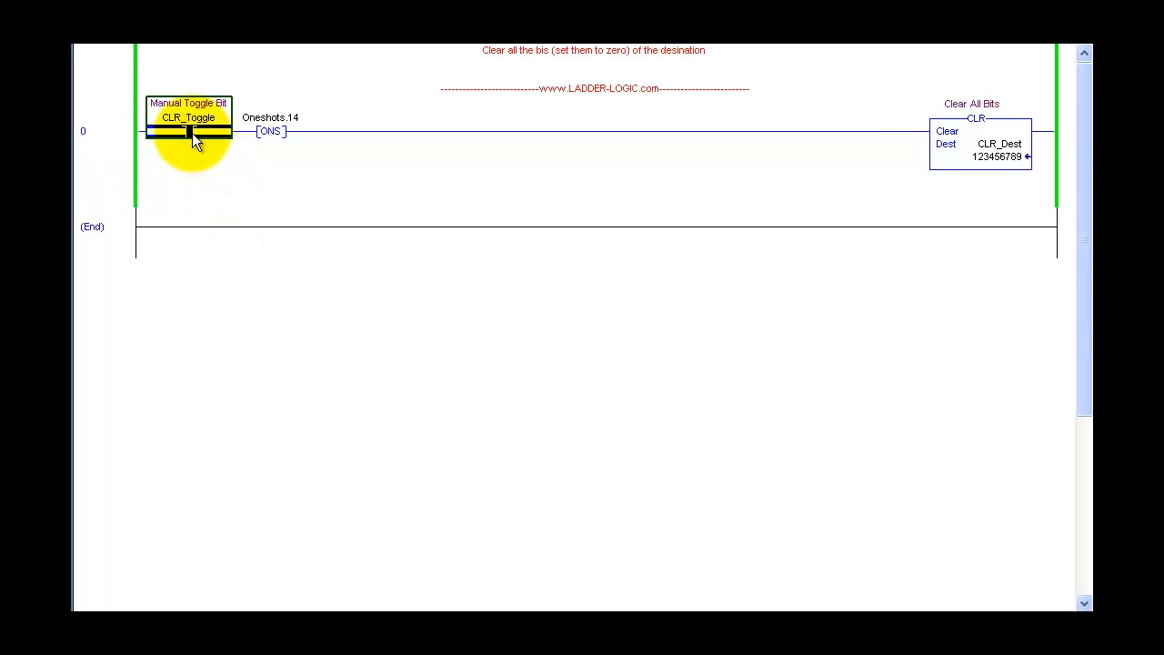
{"action": "left_click", "coordinate": [189, 131]}
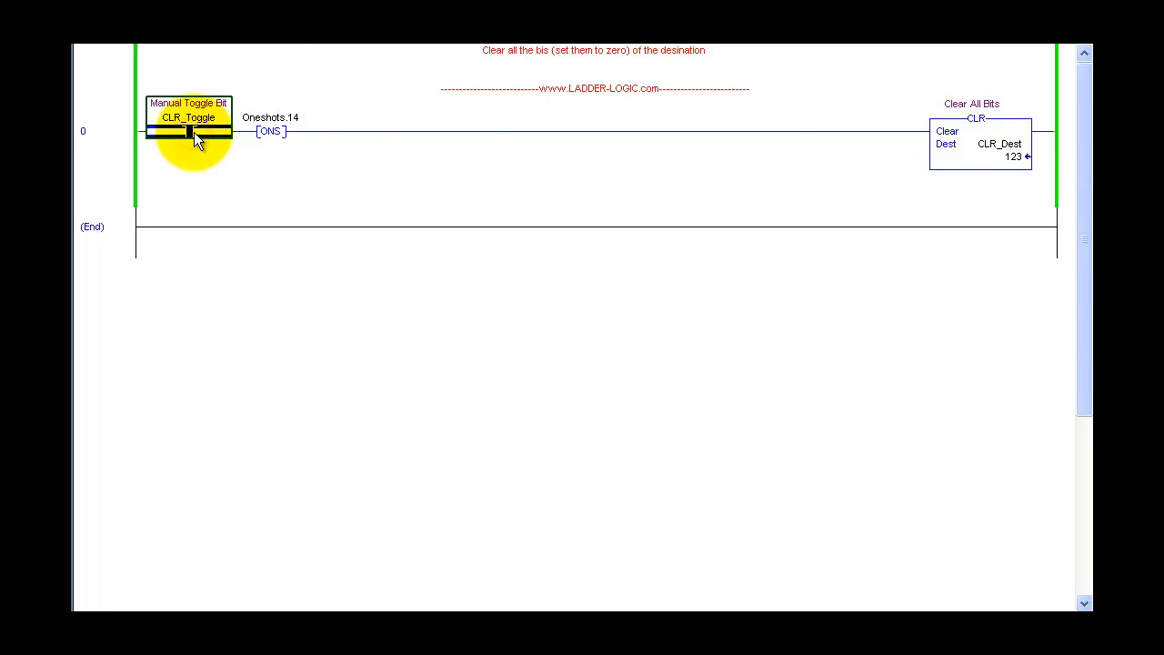
{"action": "left_click", "coordinate": [190, 131]}
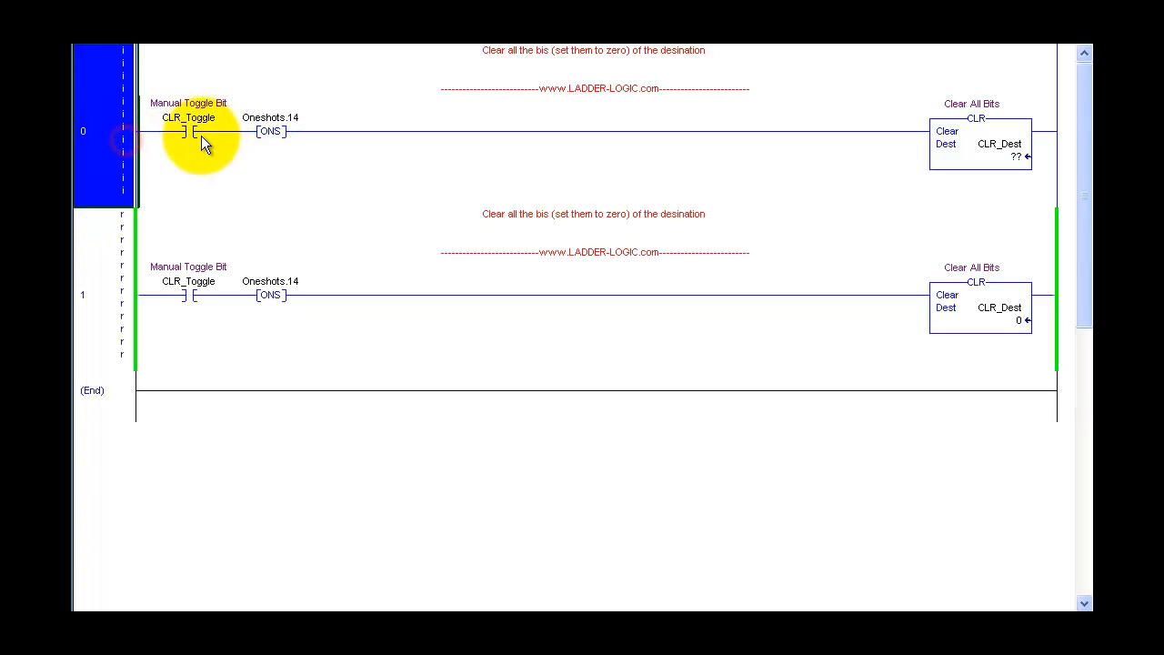
Remove the CLR_Toggle contact and ONS, then finalize all edits in the program.
{"action": "left_click", "coordinate": [270, 131]}
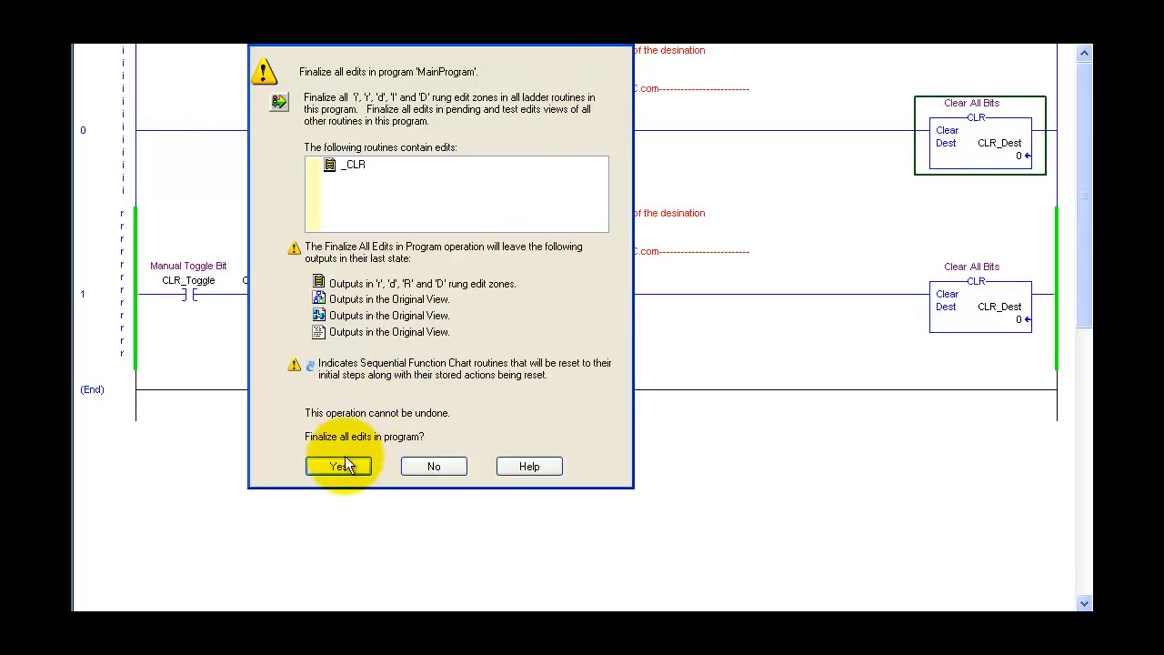
{"action": "left_click", "coordinate": [338, 466]}
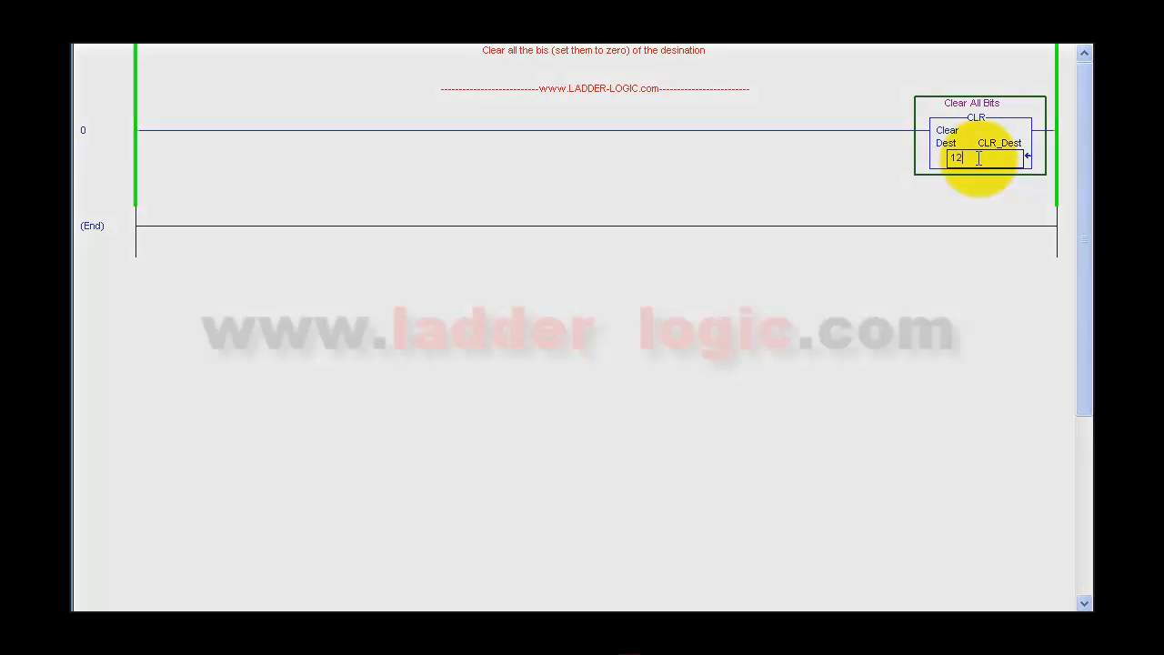